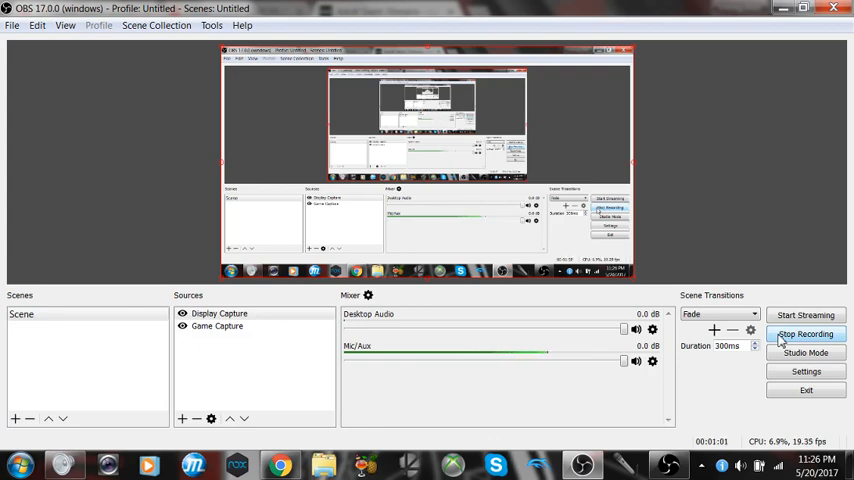
mouse_move(772, 295)
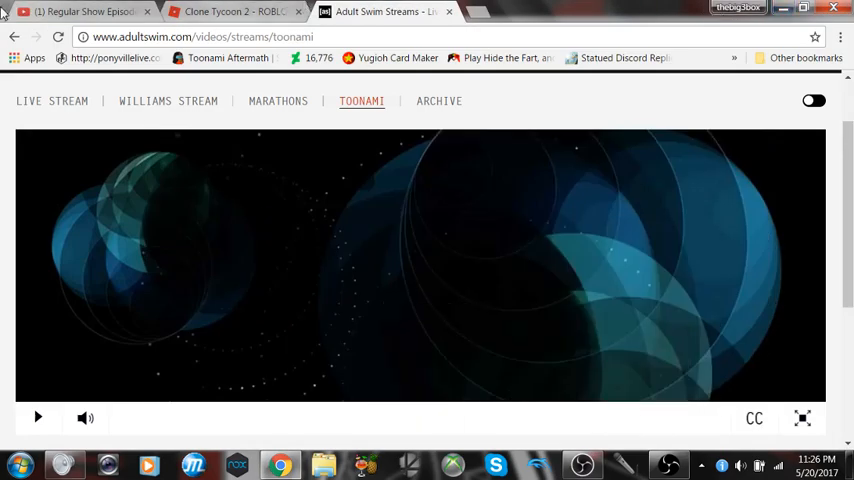
Step: Show the Regular Show timelines Cartoon Conspiracy video page and scroll down it
left_click(75, 17)
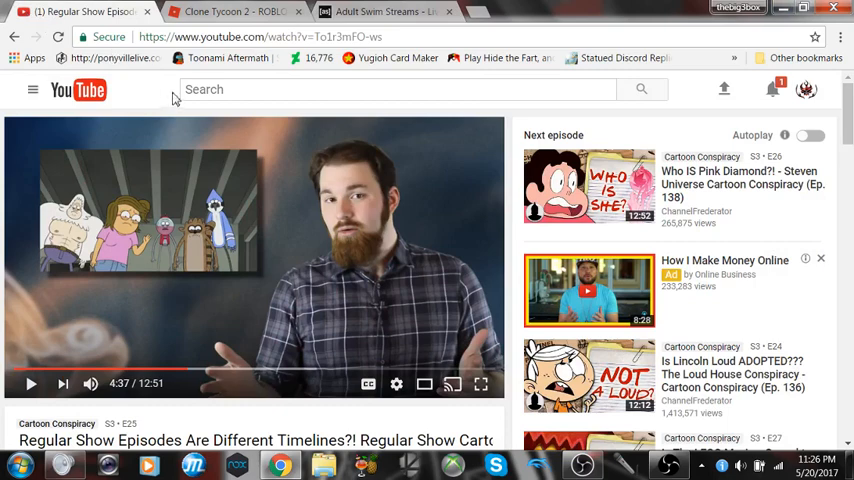
scroll("down", 3)
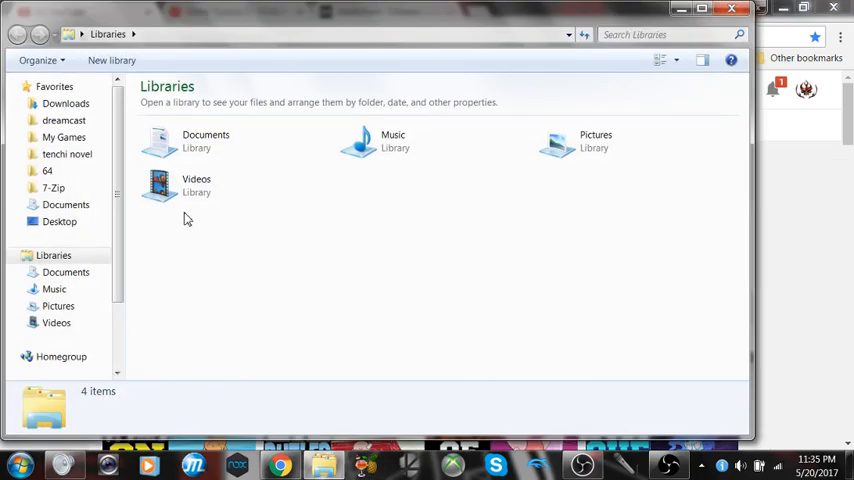
mouse_move(628, 152)
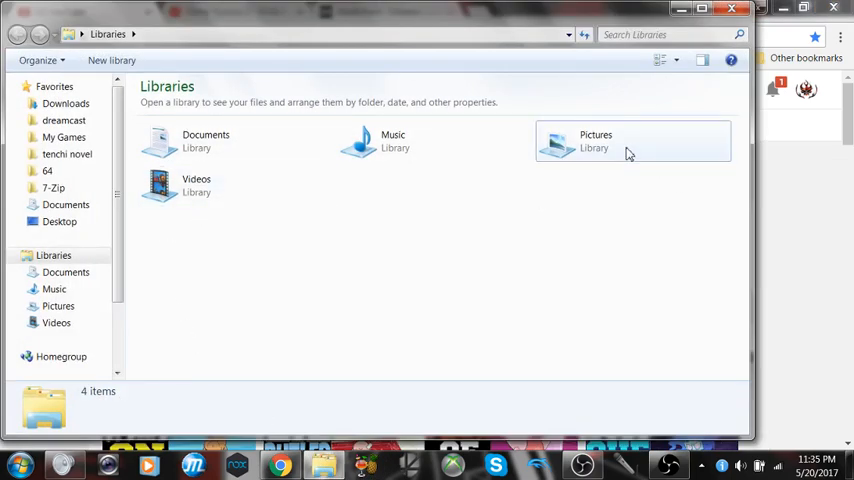
Step: View i165^cimgpsh_orig from the Integrated WebCam Live! Central folder in Windows Photo Viewer
double_click(593, 140)
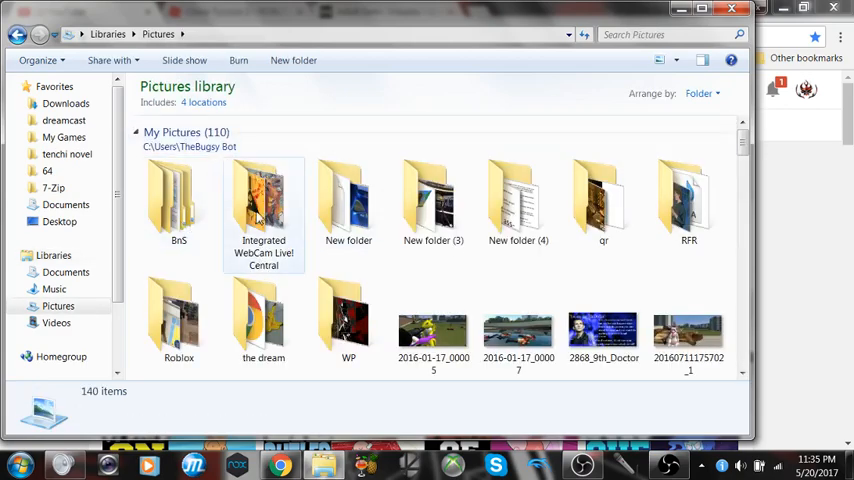
double_click(263, 195)
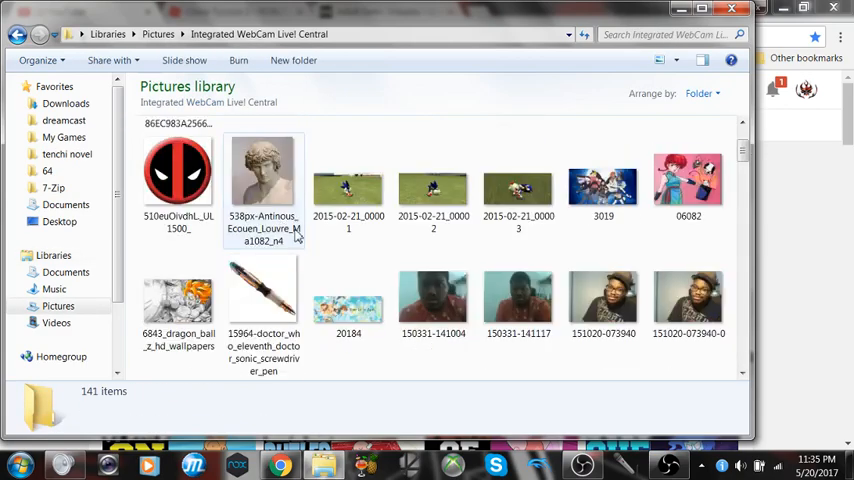
scroll("down", 3)
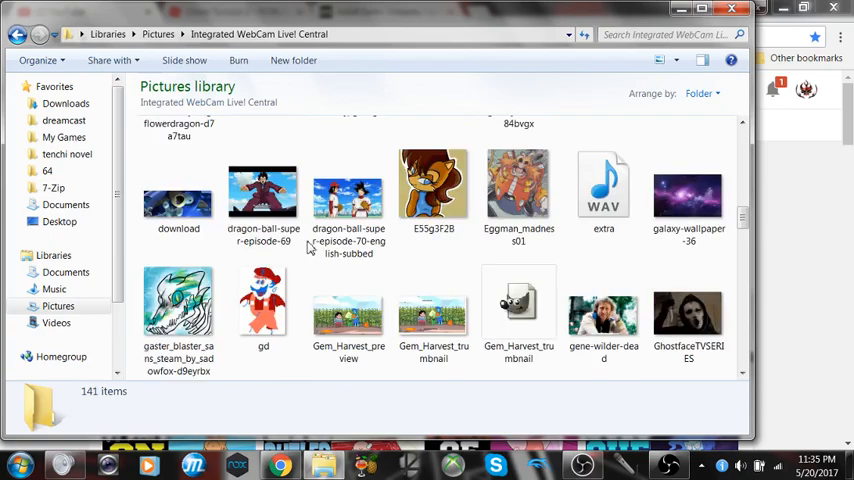
scroll("down", 3)
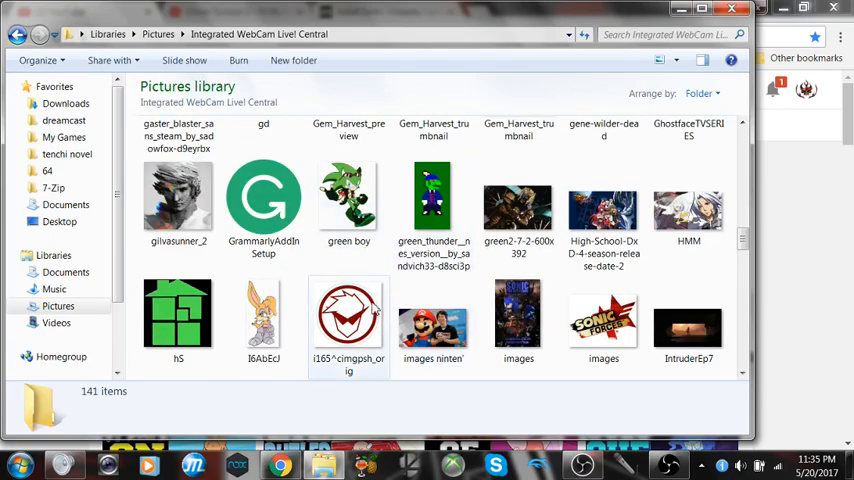
double_click(348, 313)
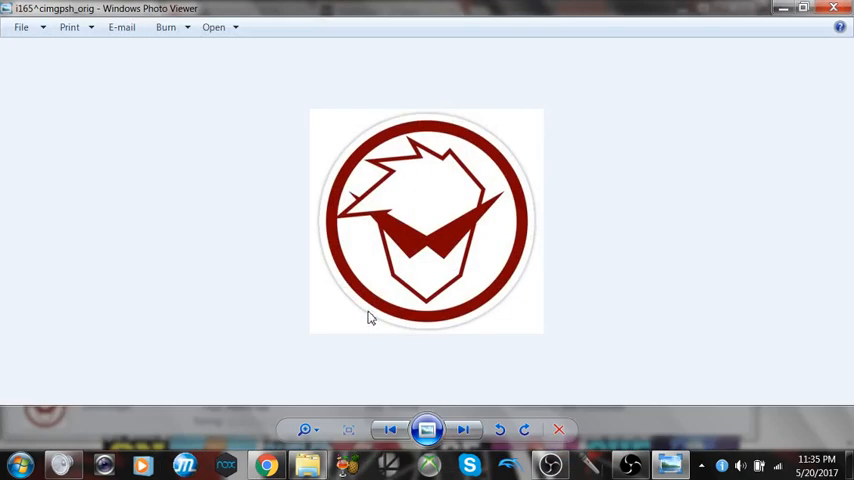
mouse_move(318, 324)
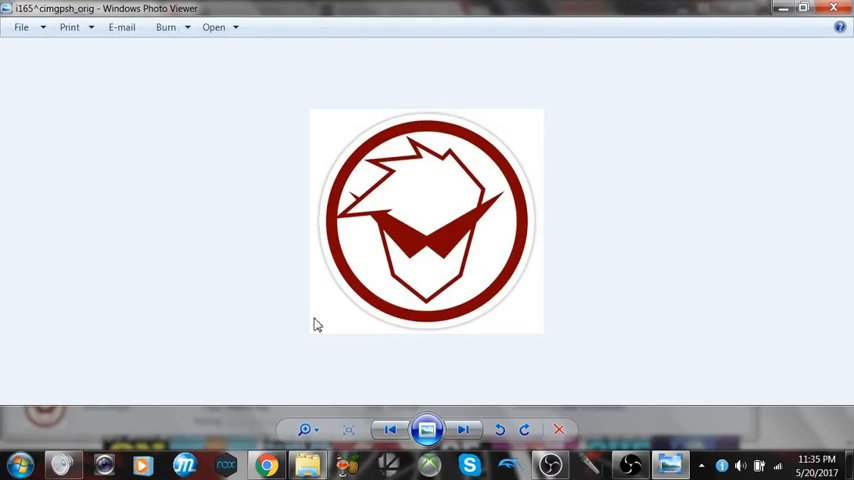